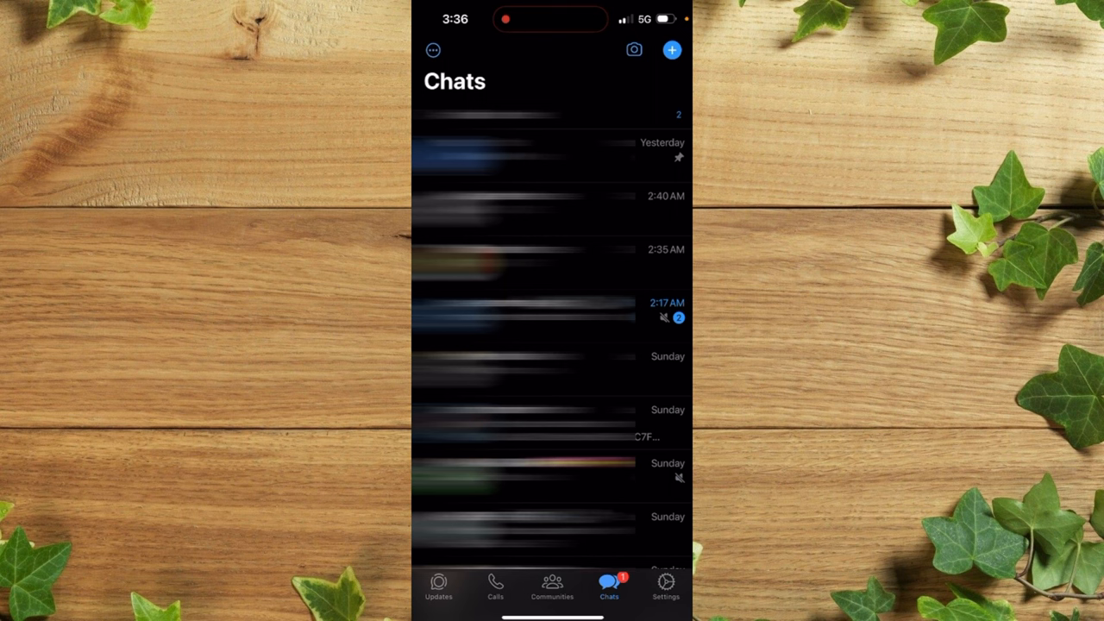
- Start creating a new channel from the Updates screen's Channels section
left_click(438, 600)
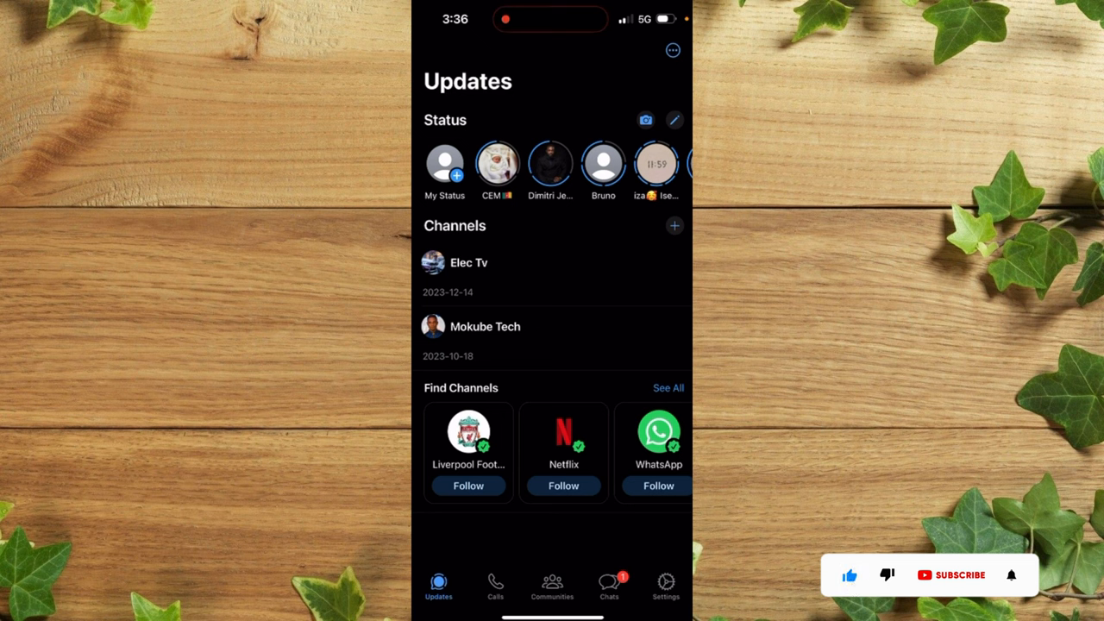
left_click(955, 576)
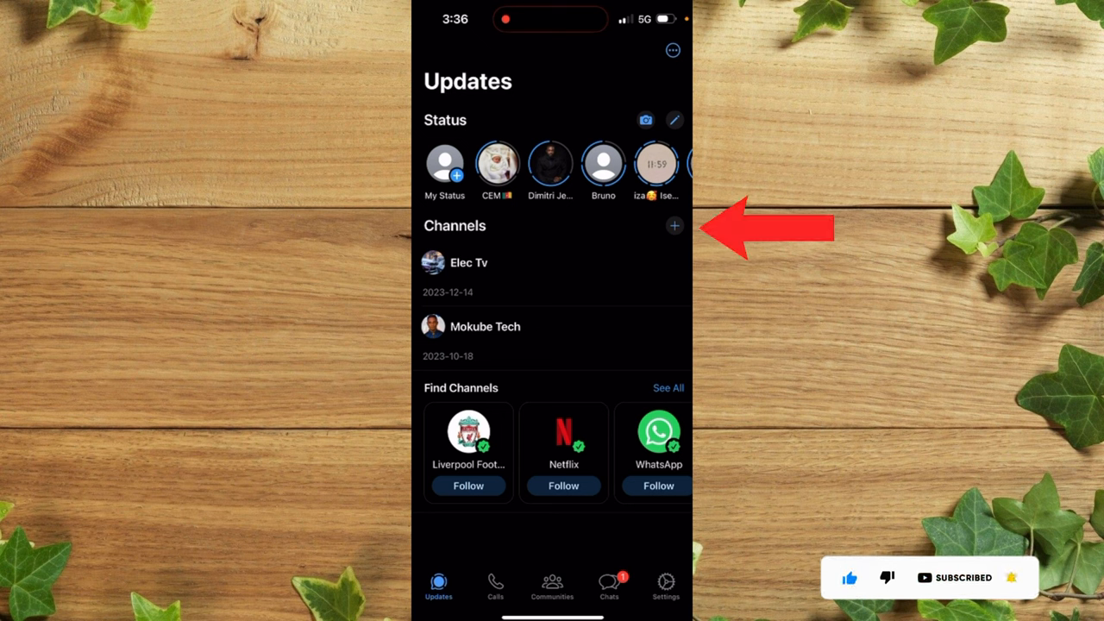
left_click(673, 224)
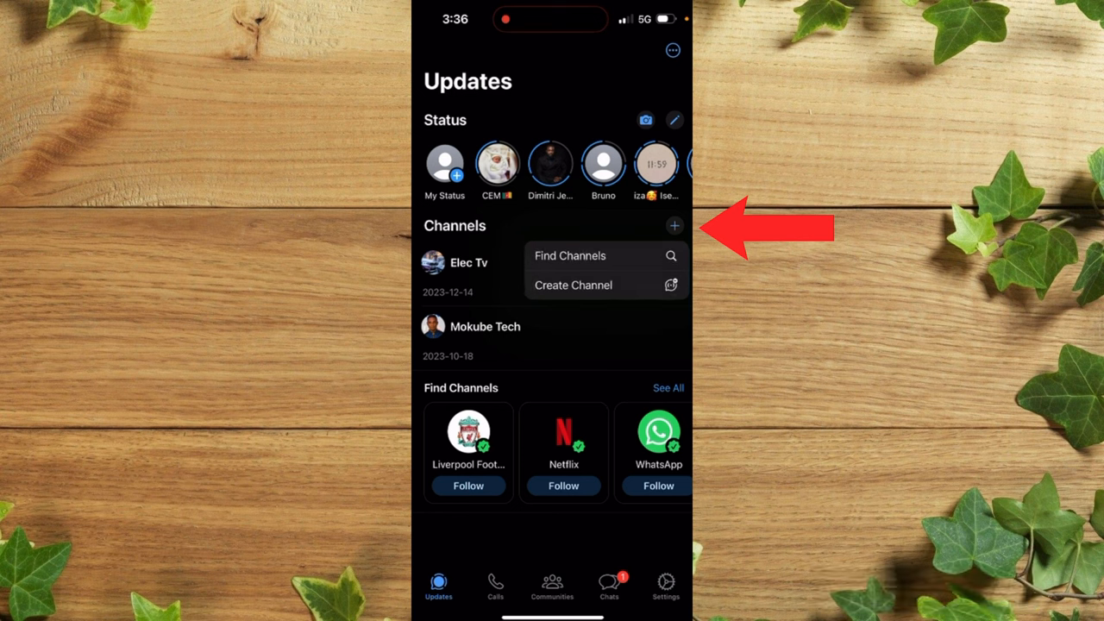
left_click(572, 285)
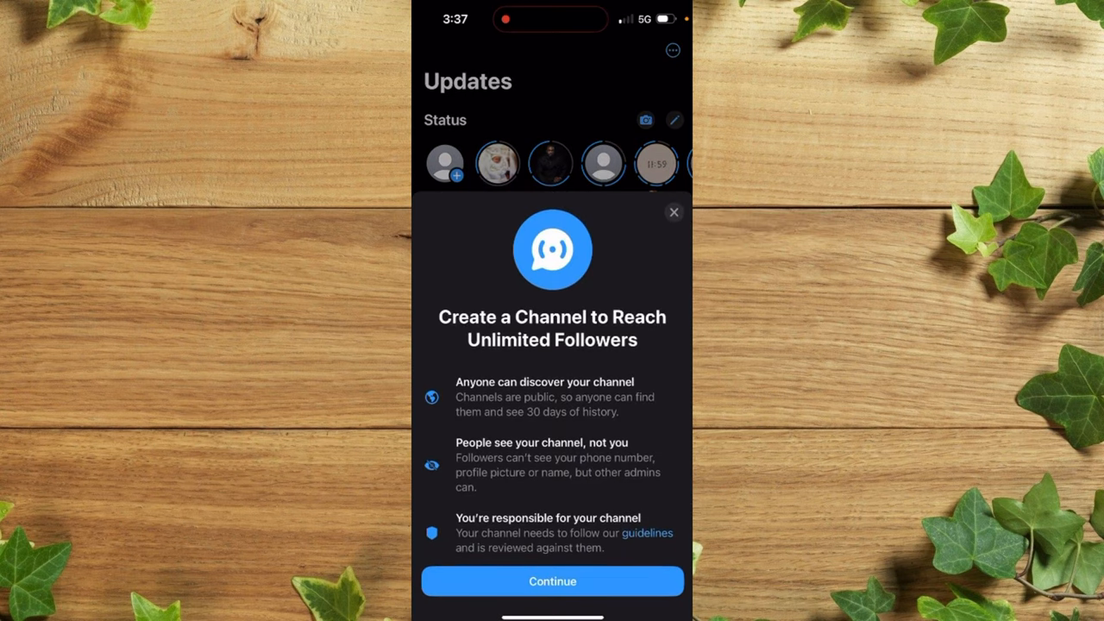
- Name the channel 'Electrian' with description 'The the' and submit its creation
left_click(552, 579)
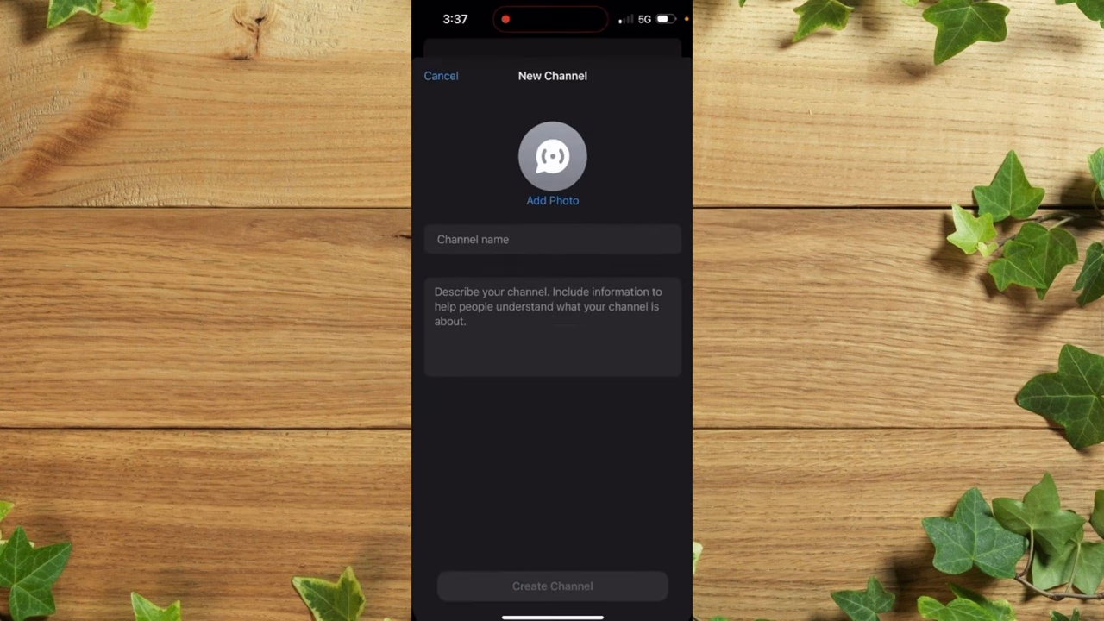
left_click(552, 238)
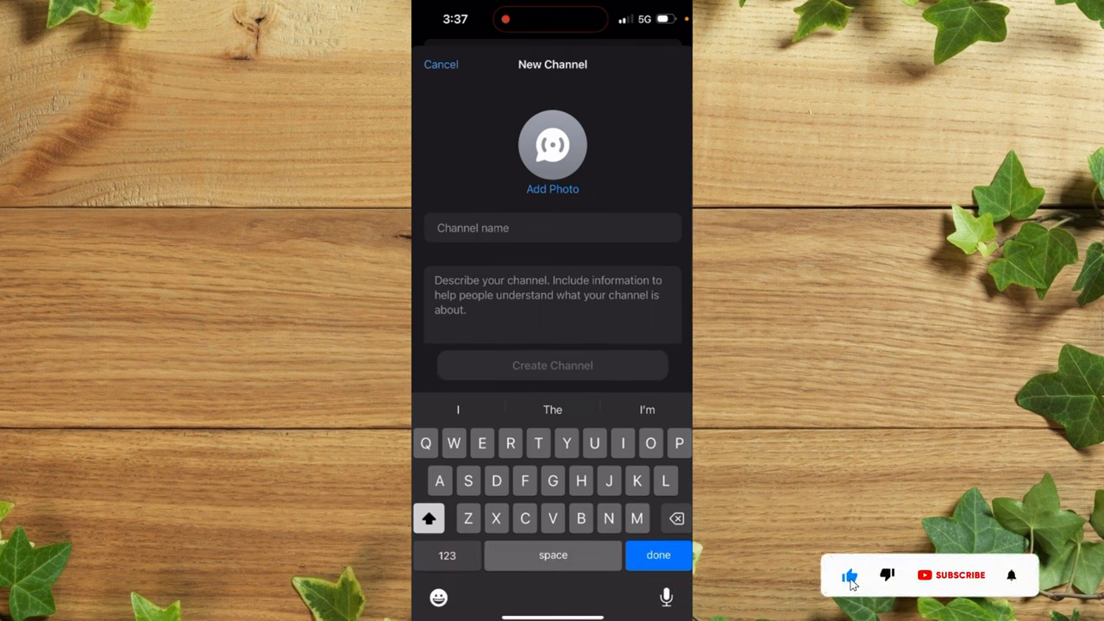
type("Electrian")
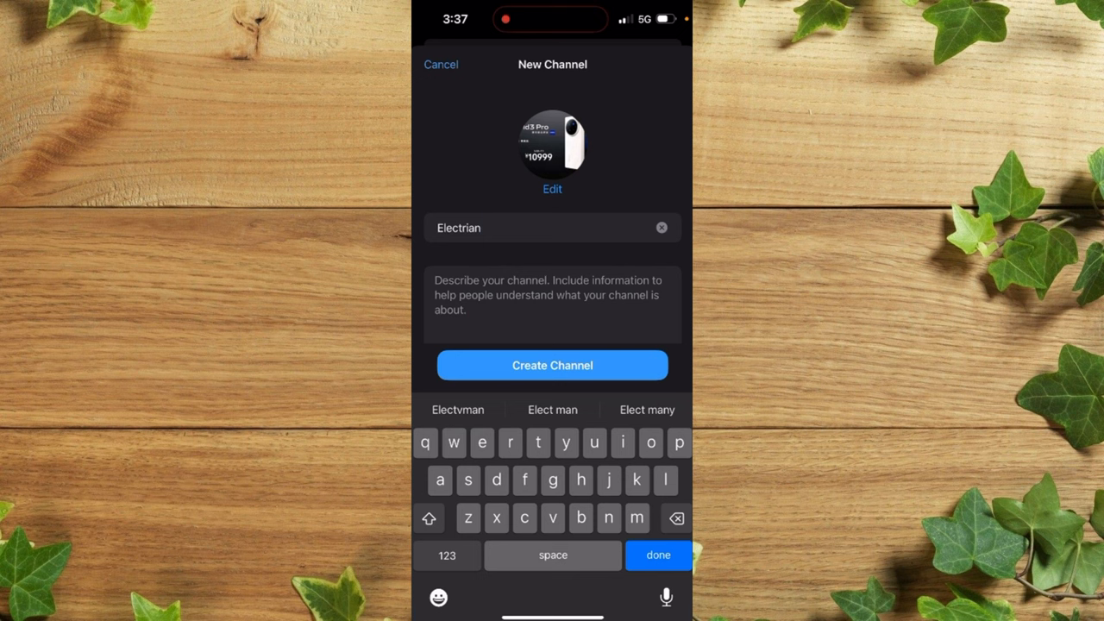
type("The t")
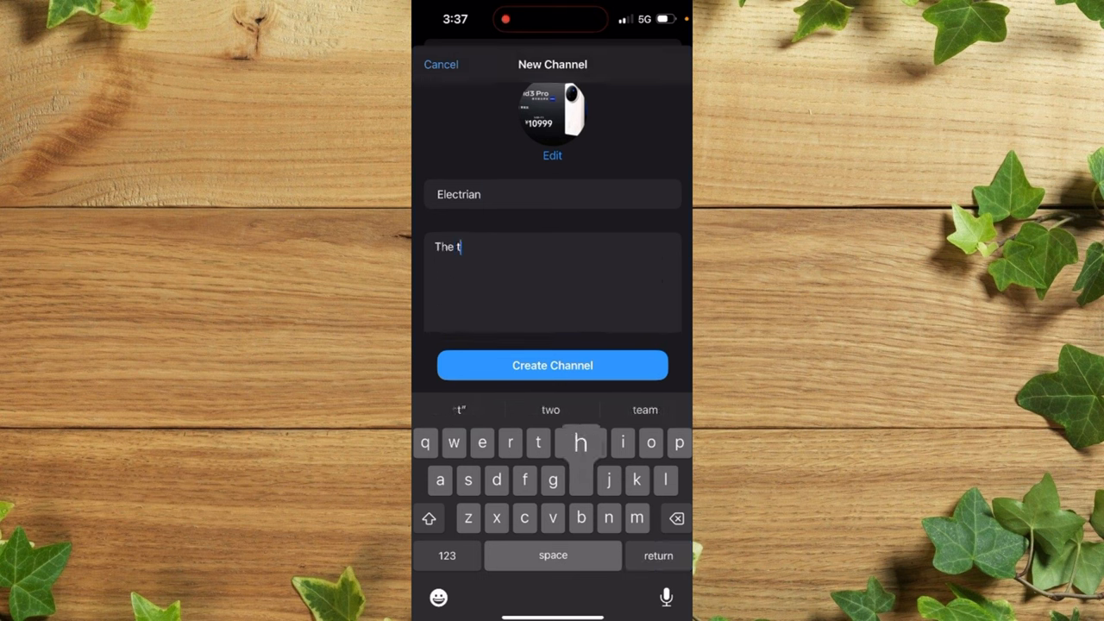
type("he")
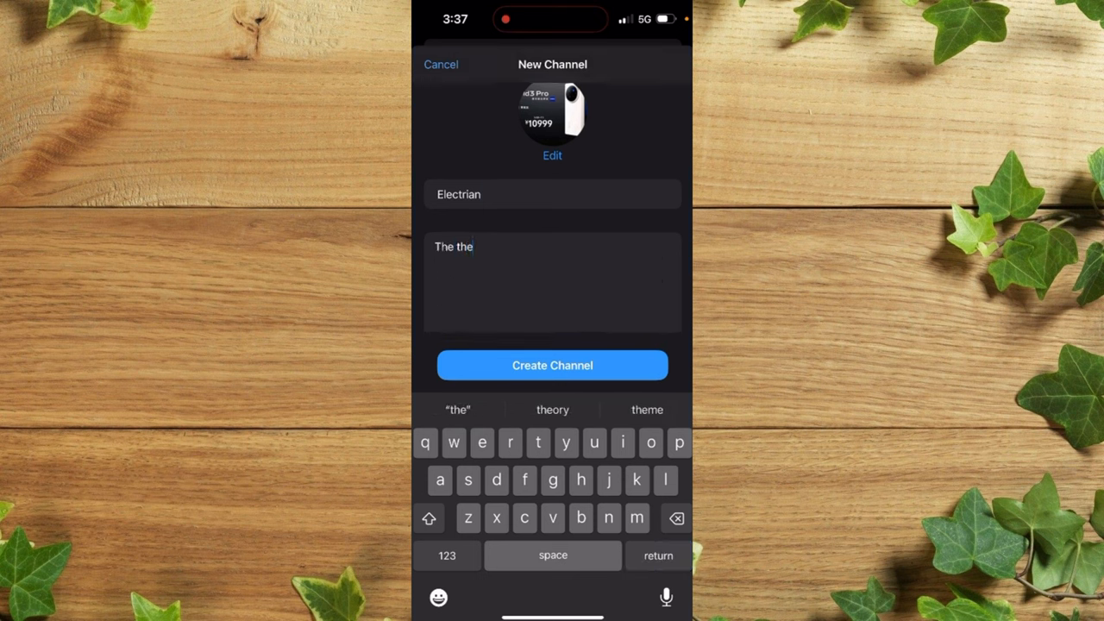
left_click(552, 365)
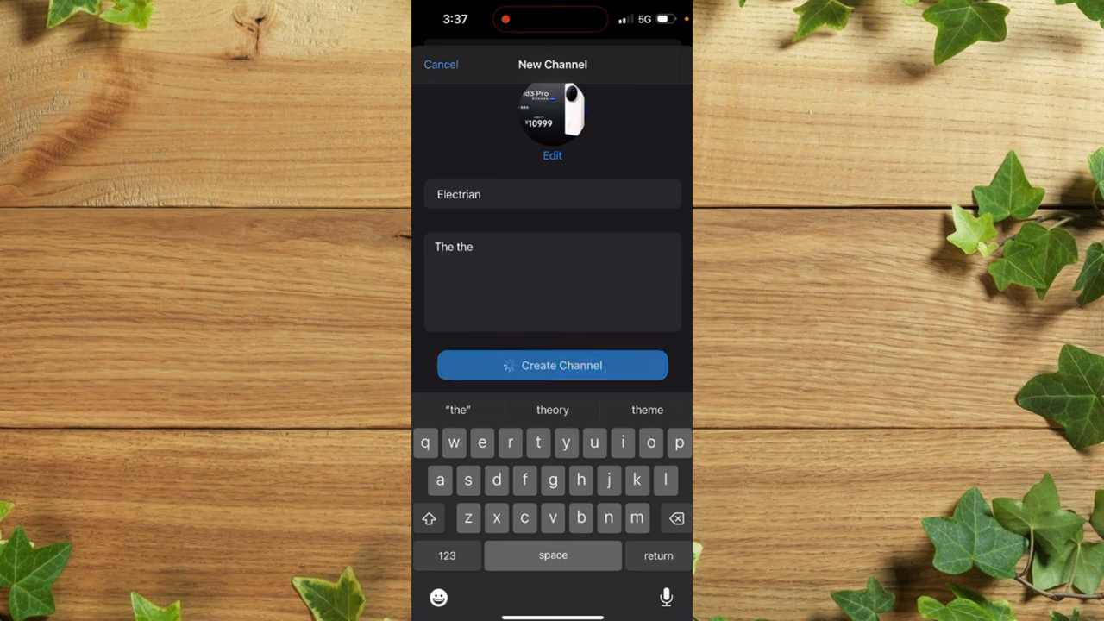
- Review the Electrian channel's info page showing 0 followers, link, ownership and delete options
left_click(552, 366)
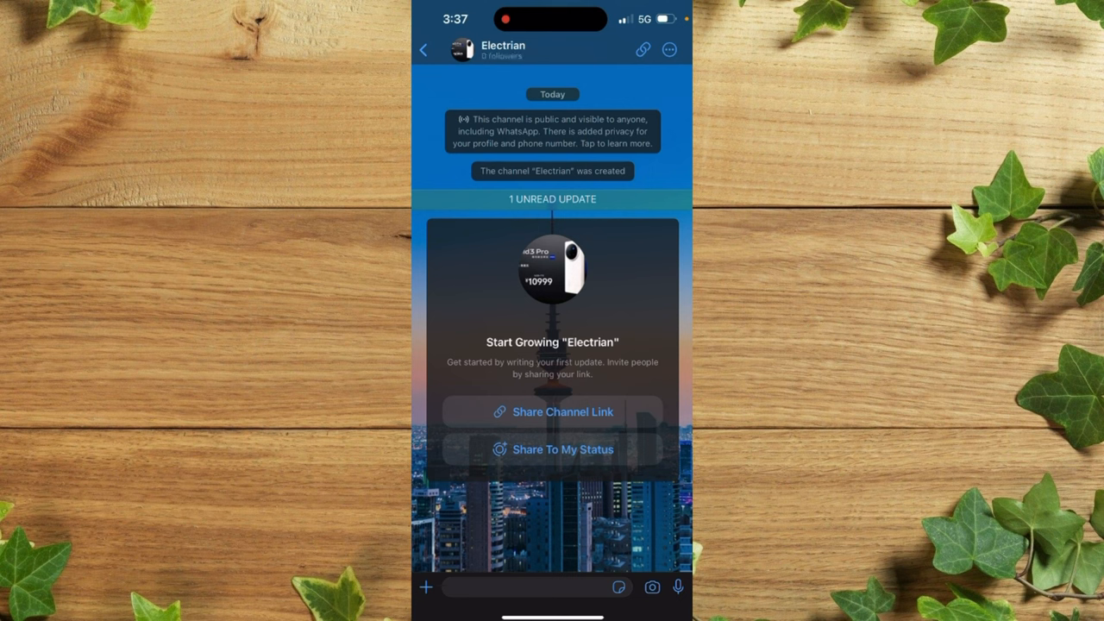
left_click(507, 48)
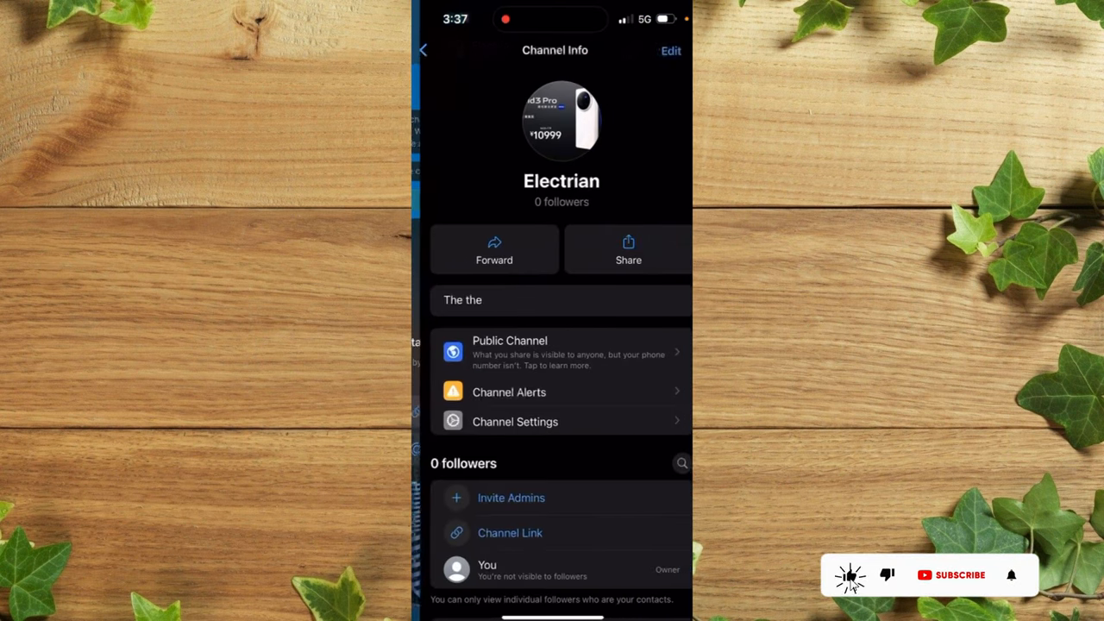
scroll("down", 3)
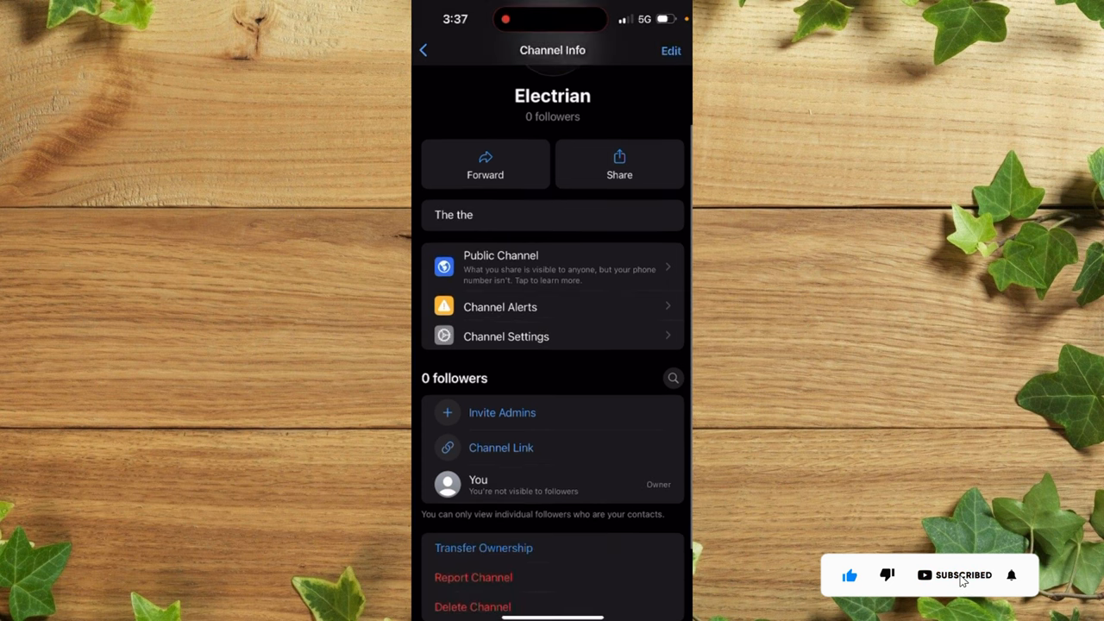
scroll("down", 3)
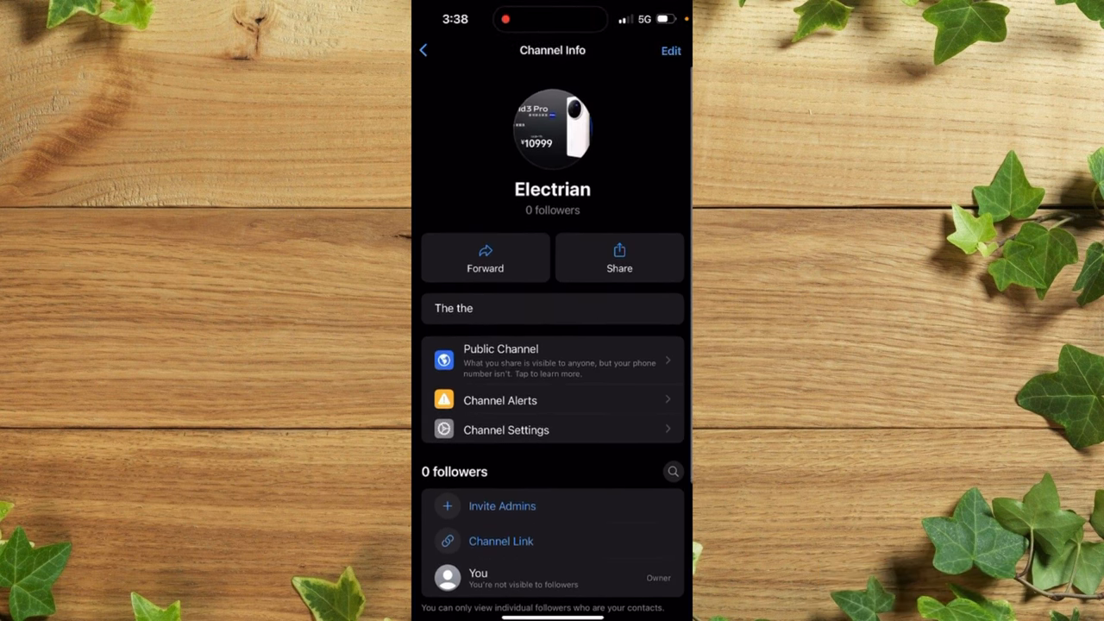
scroll("down", 3)
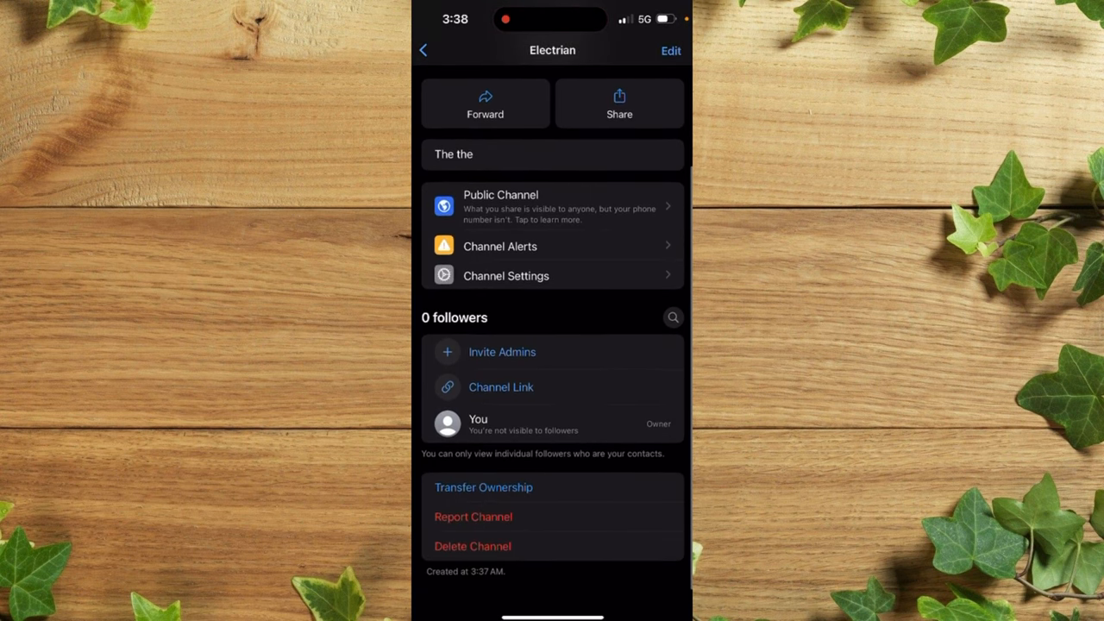